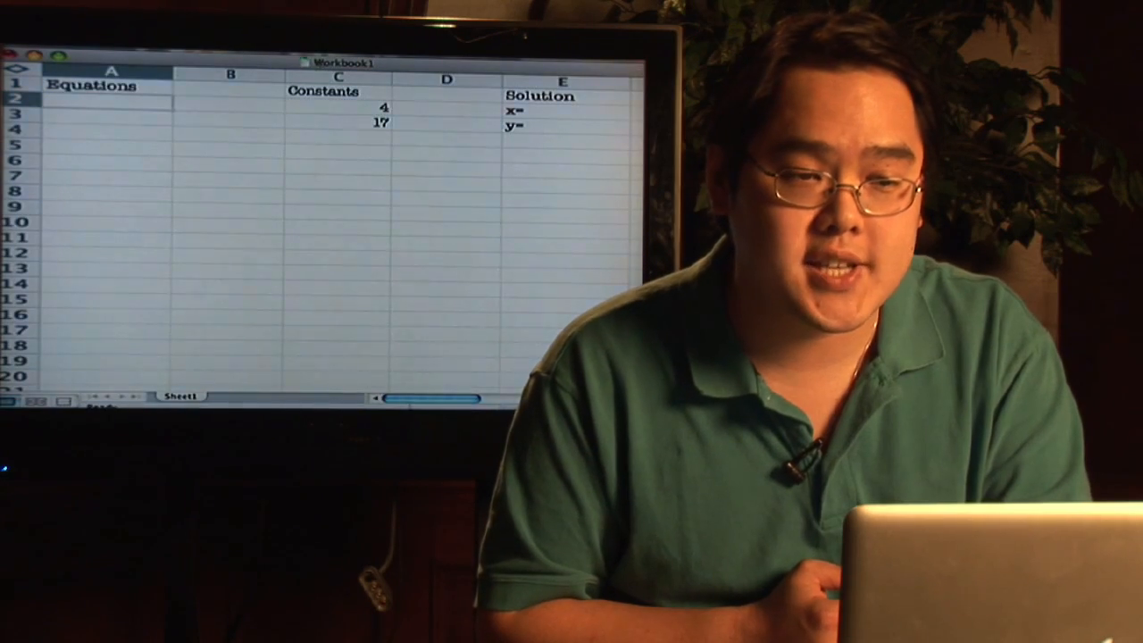
Enter equation formulas in A2 and A3, starting =3*E2, using solution cells E2 and E3
{"action": "left_click", "coordinate": [348, 45]}
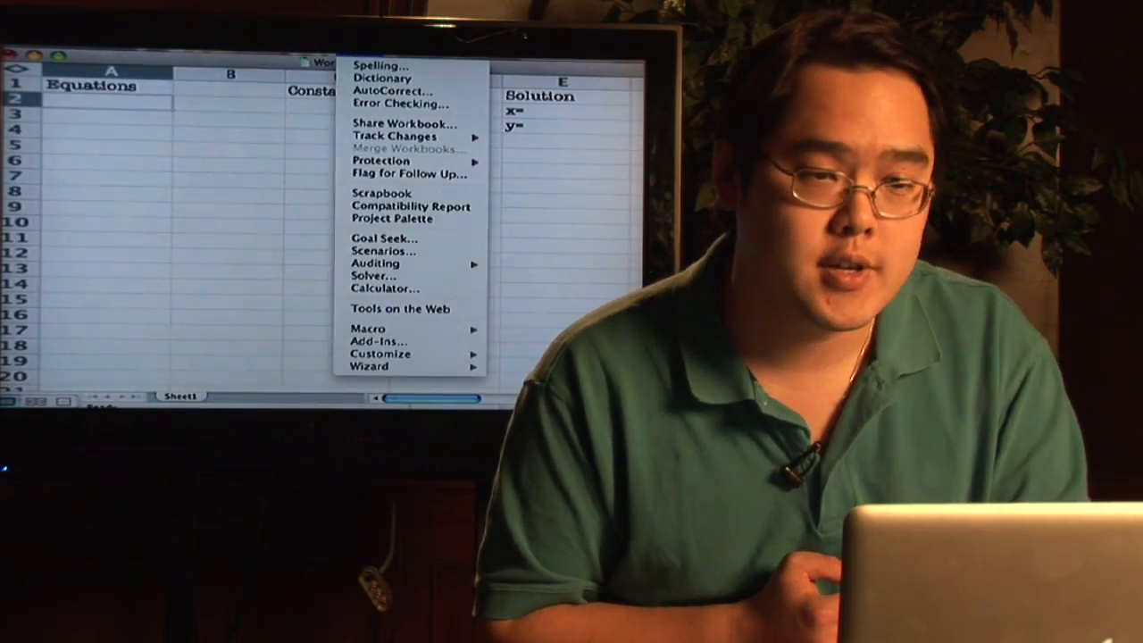
{"action": "mouse_move", "coordinate": [402, 123]}
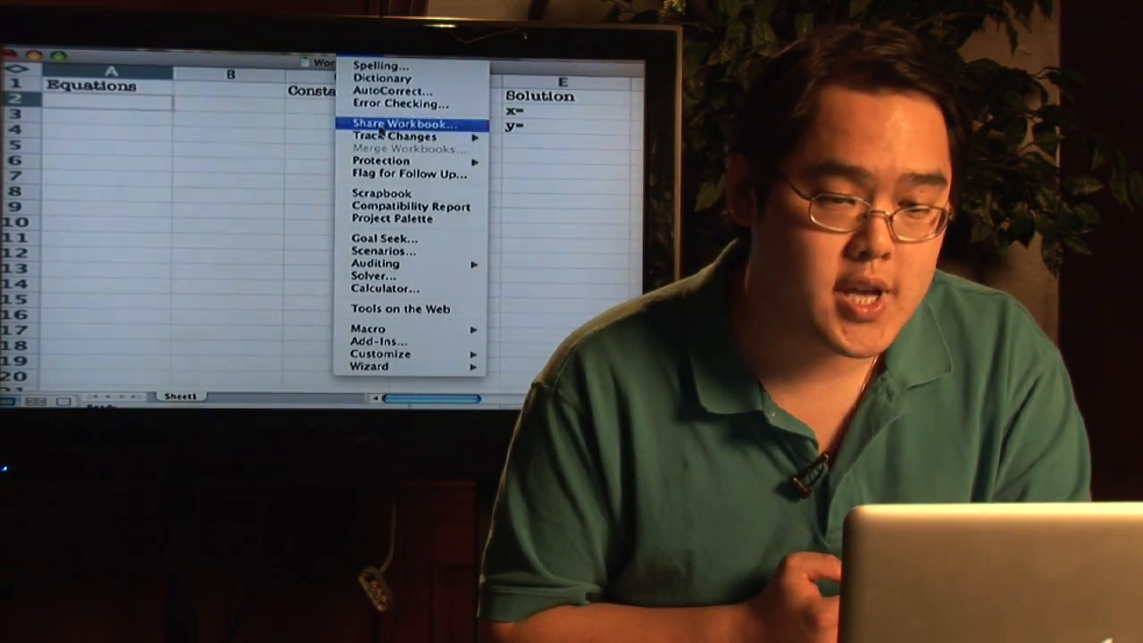
{"action": "mouse_move", "coordinate": [380, 276]}
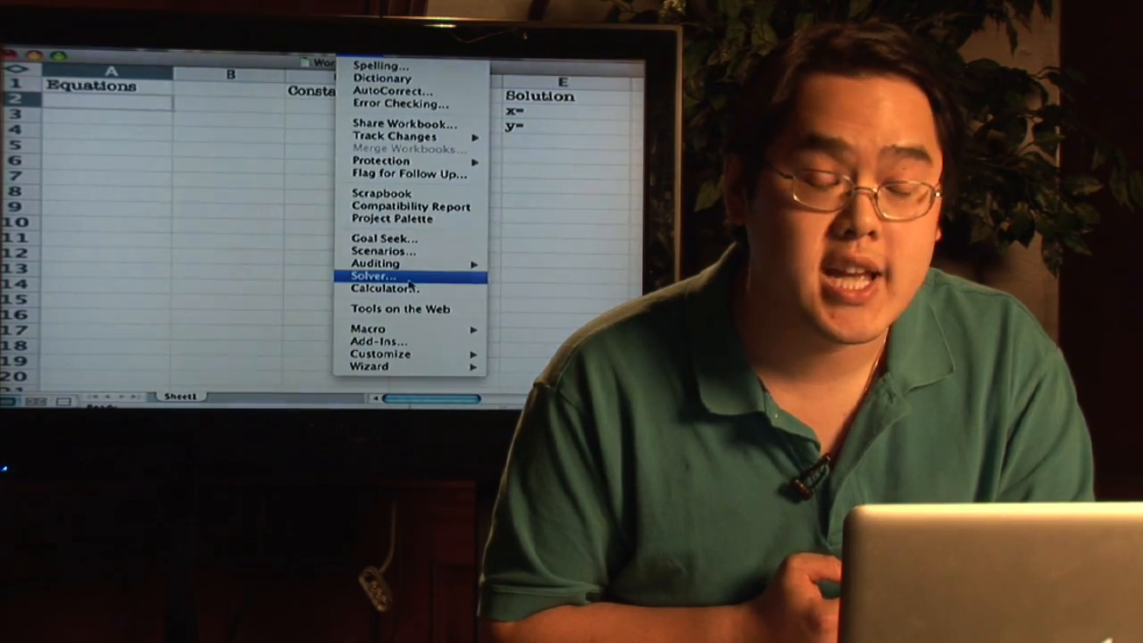
{"action": "mouse_move", "coordinate": [384, 329]}
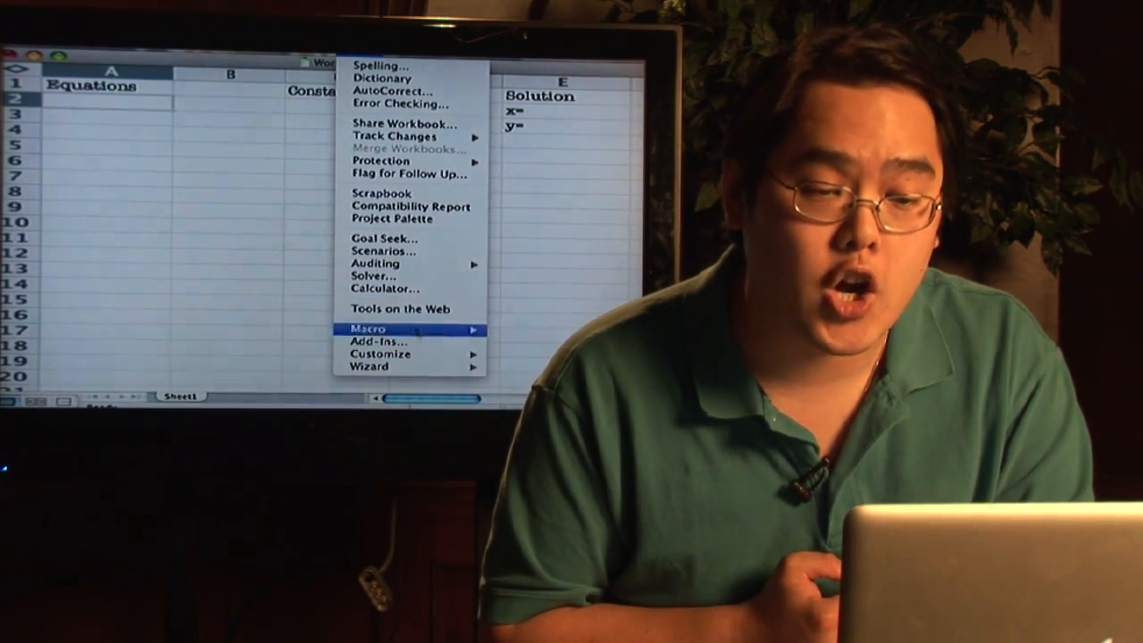
{"action": "mouse_move", "coordinate": [384, 341]}
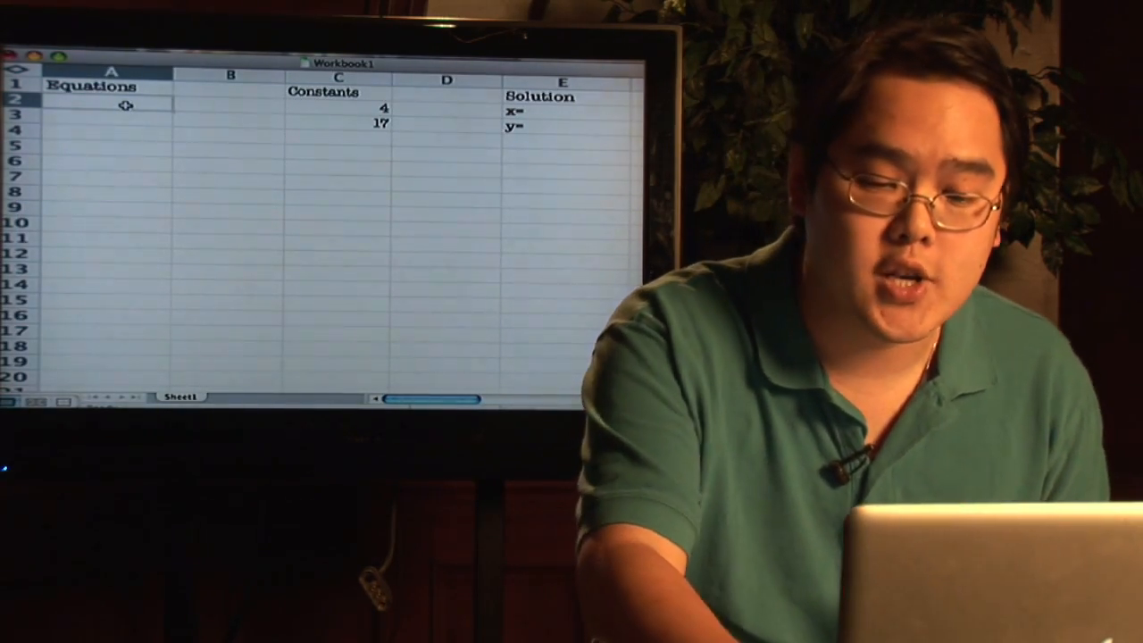
{"action": "type", "text": "="}
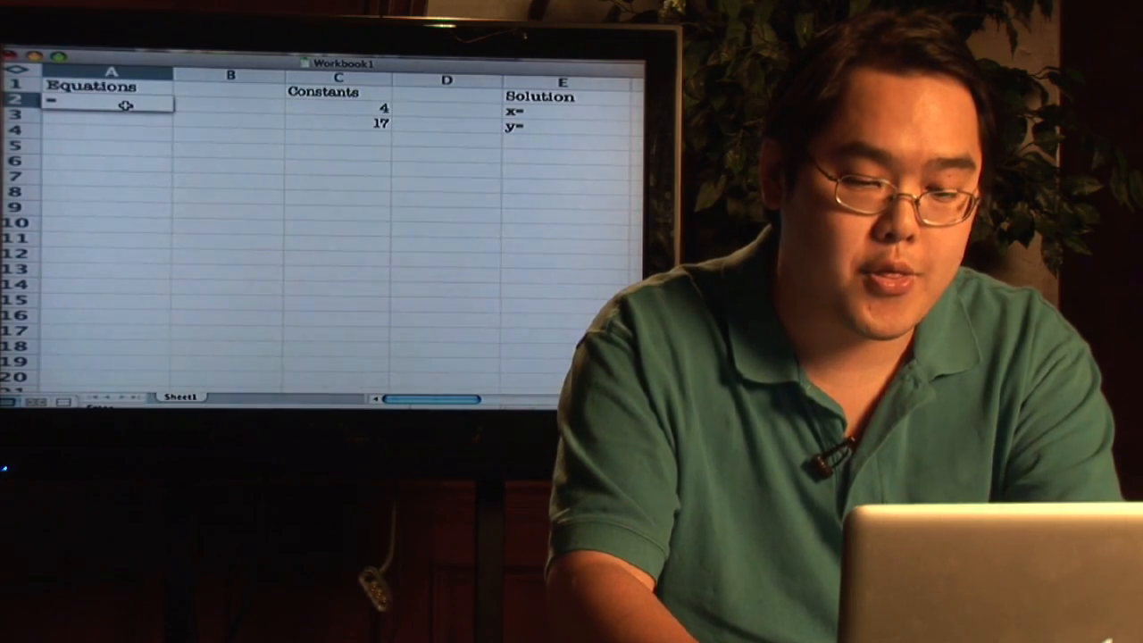
{"action": "type", "text": "3*E2"}
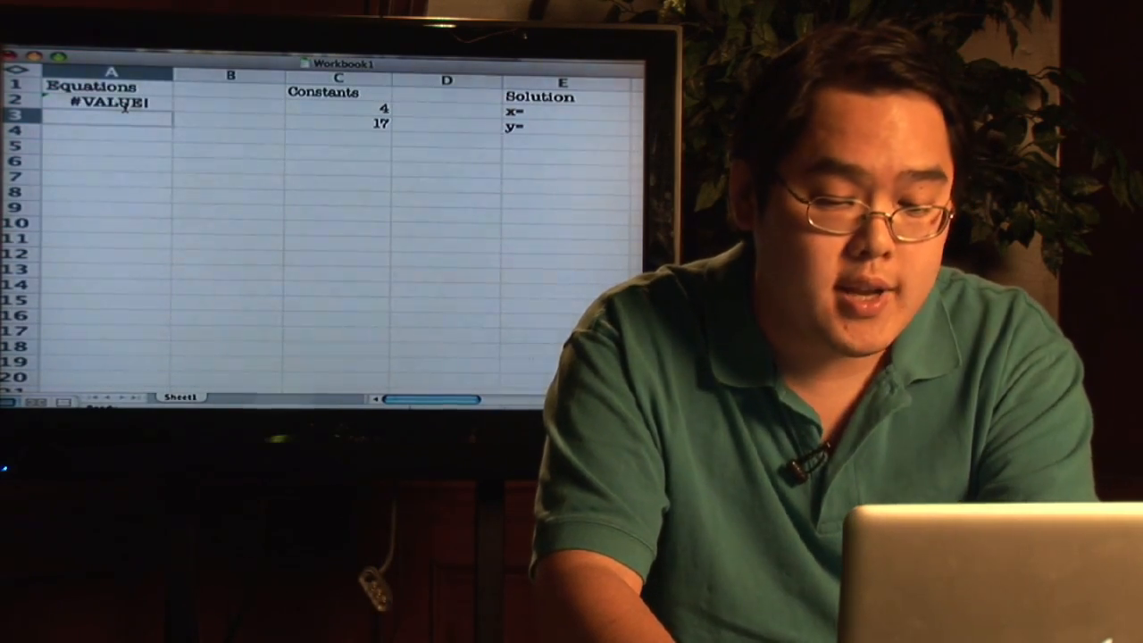
{"action": "type", "text": "8*"}
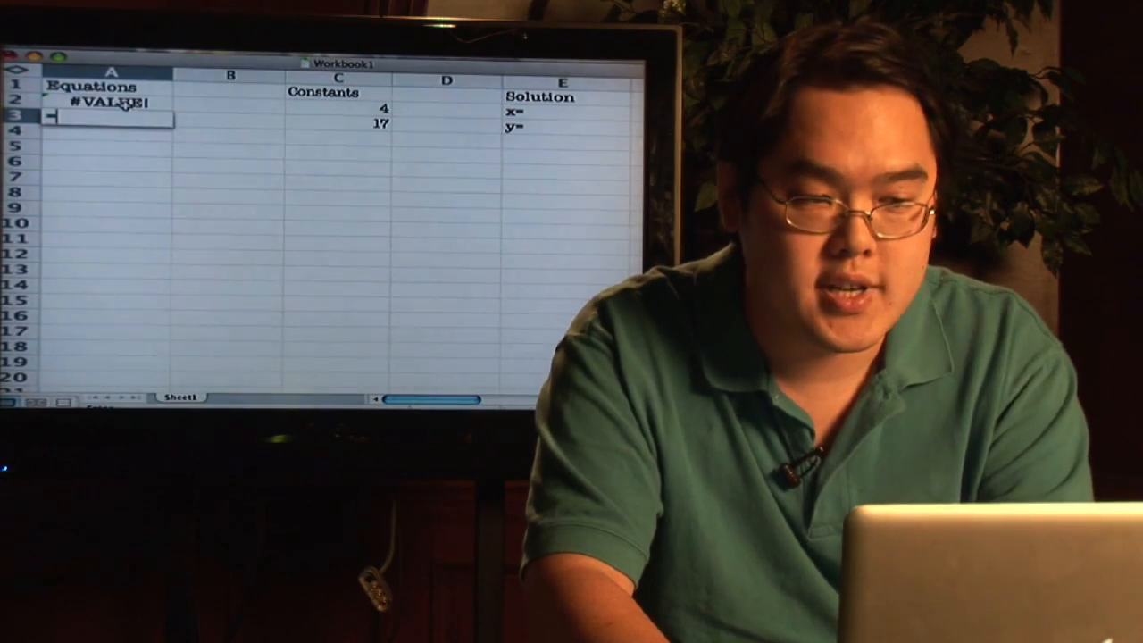
{"action": "type", "text": "-8*"}
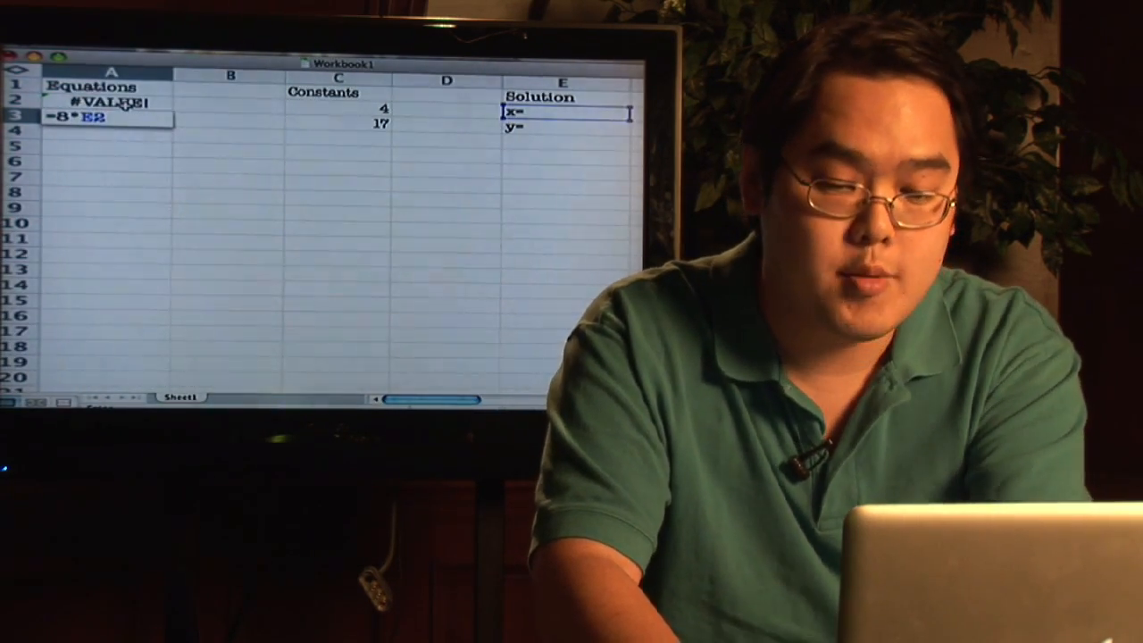
{"action": "type", "text": "+E3"}
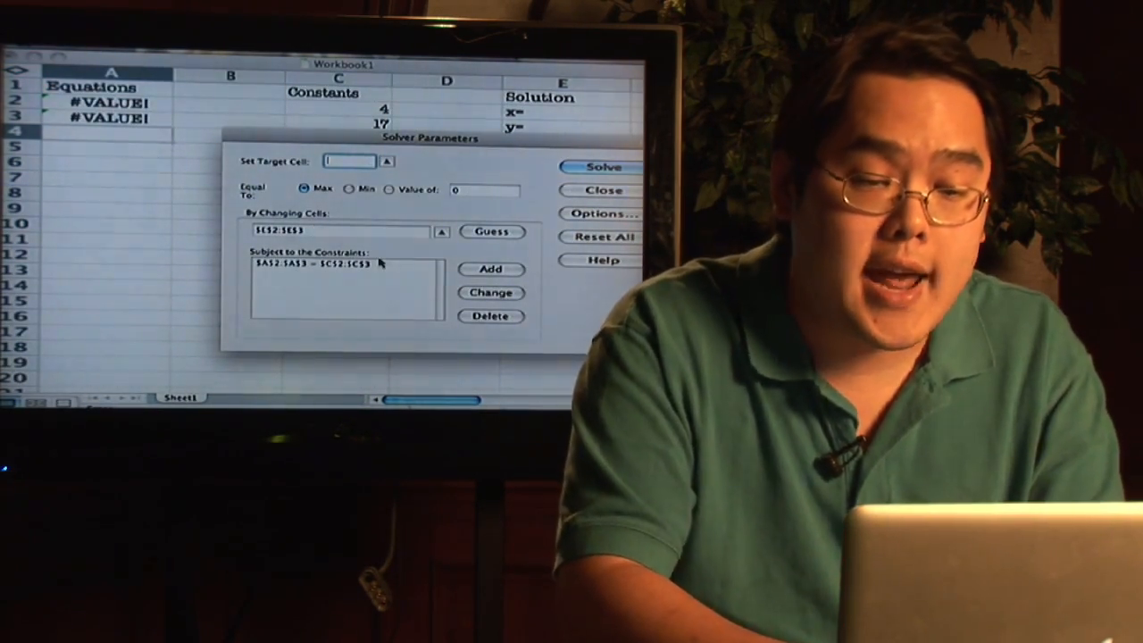
Select the $A$2:$A$3 = $C$2:$C$3 constraint and open it in Change Constraint
{"action": "left_click", "coordinate": [342, 263]}
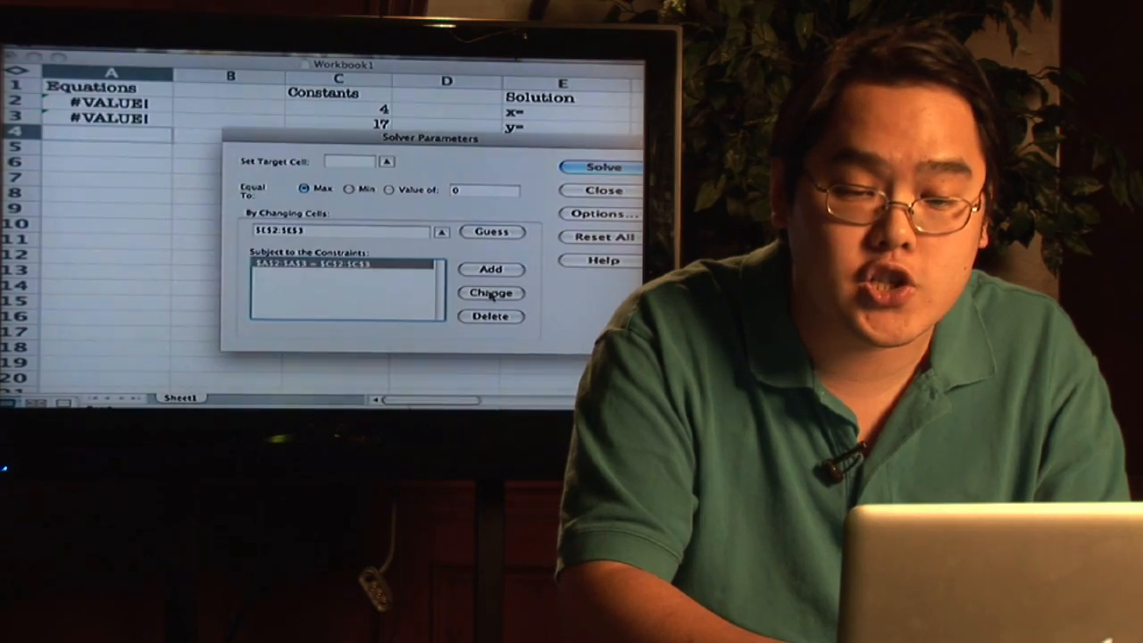
{"action": "left_click", "coordinate": [491, 292]}
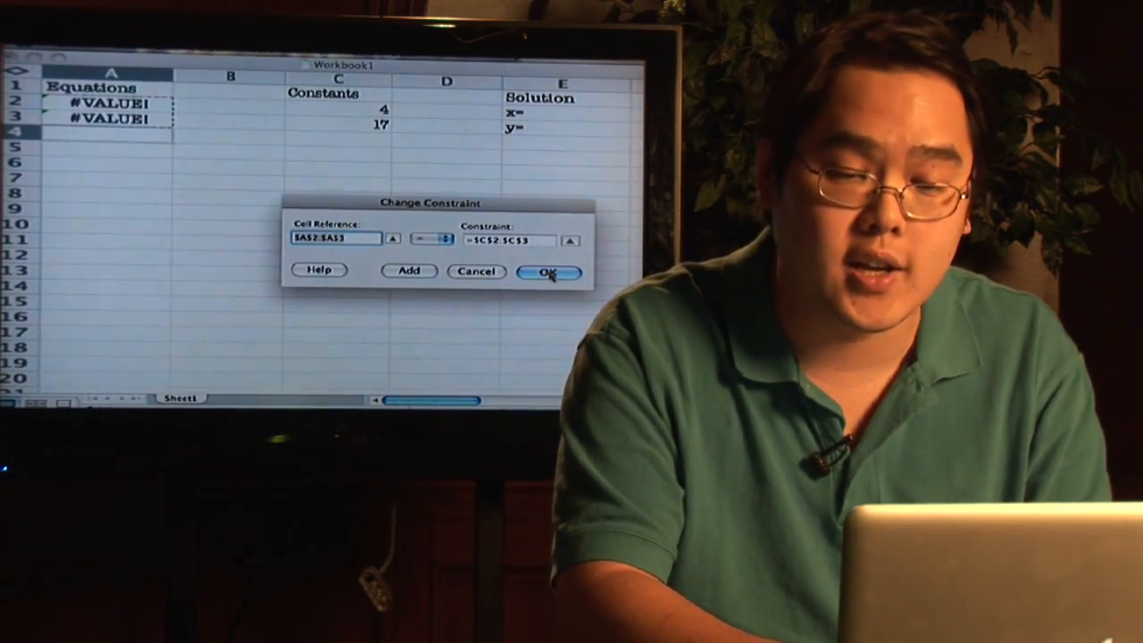
Confirm the unchanged constraint and run Solver, yielding x = 2 and y = 1
{"action": "left_click", "coordinate": [548, 273]}
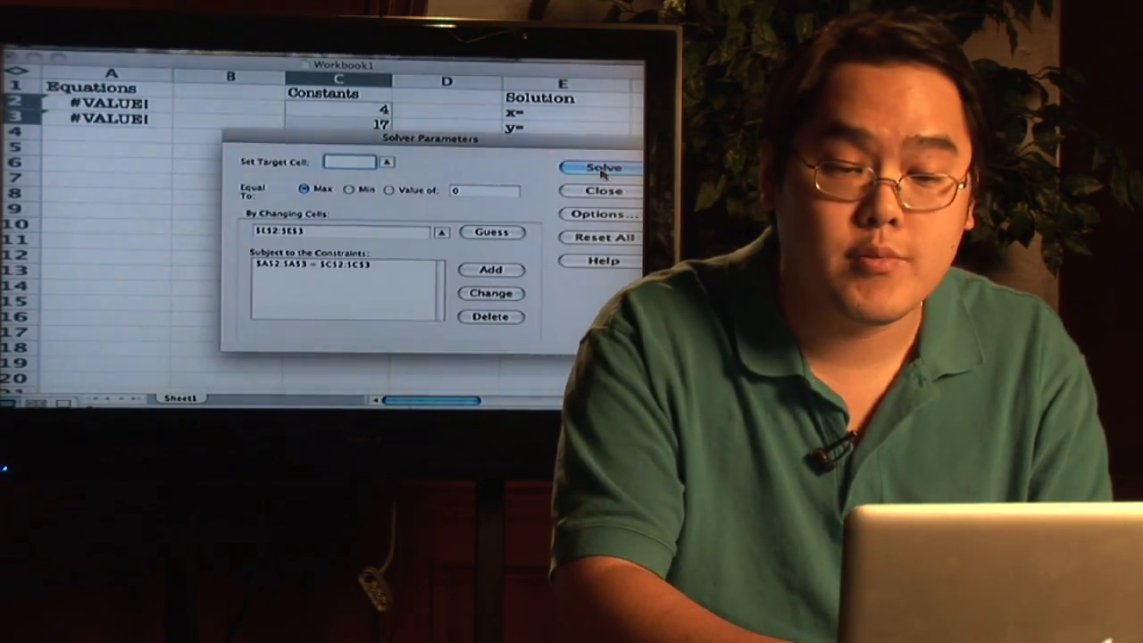
{"action": "left_click", "coordinate": [600, 168]}
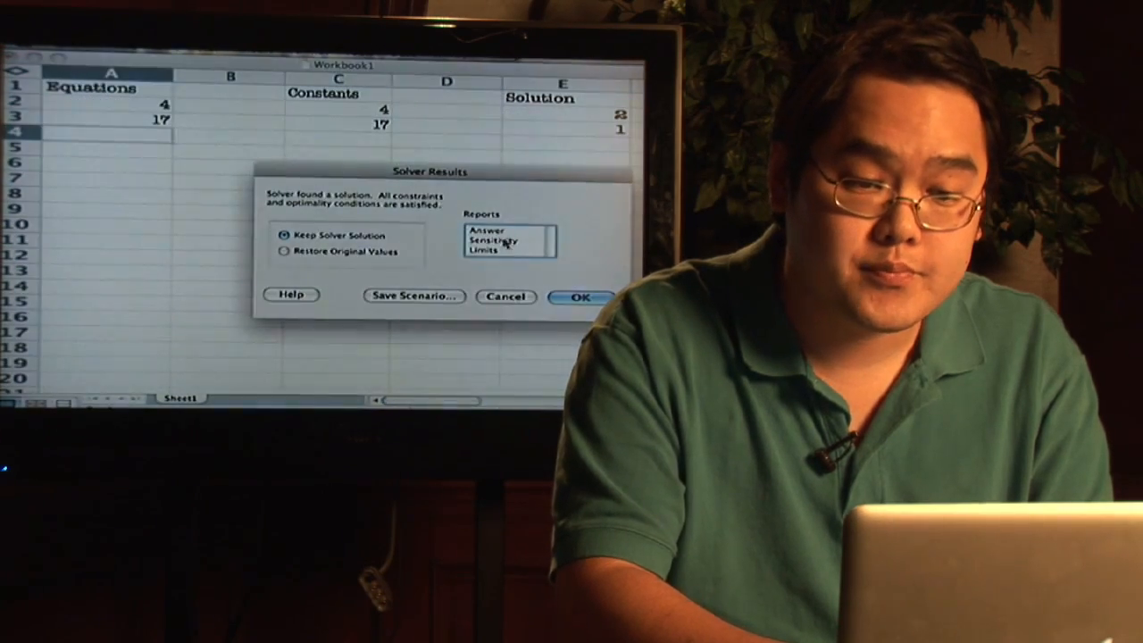